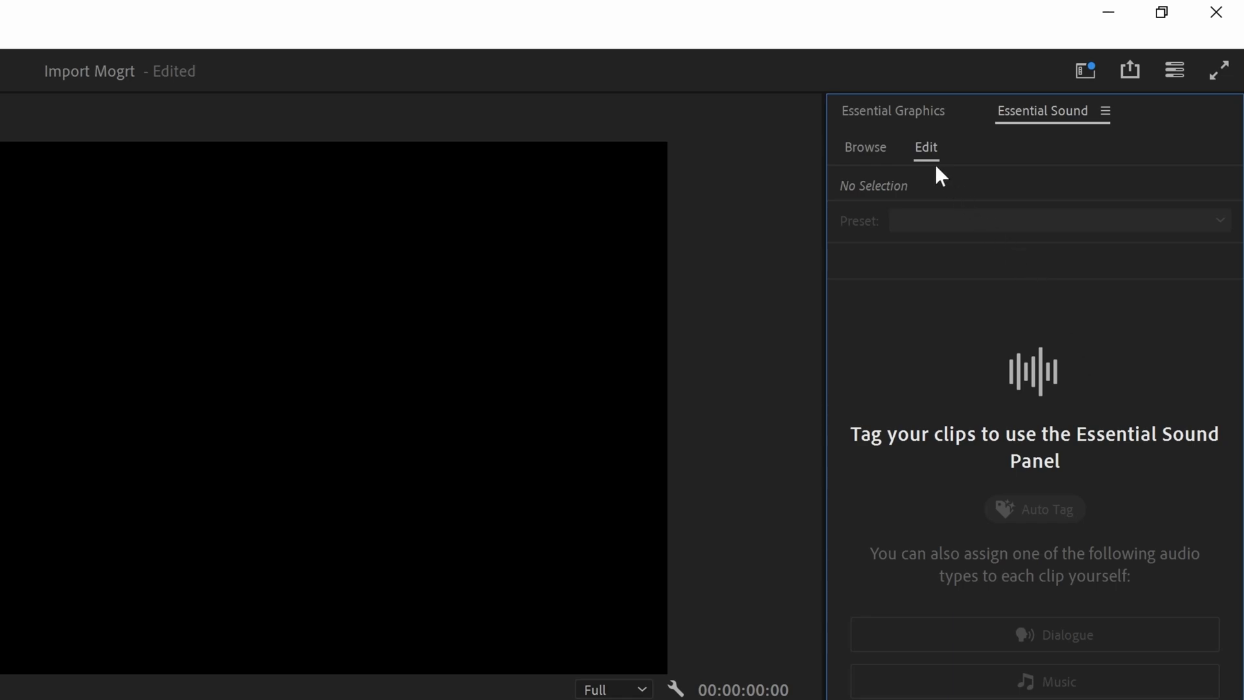
- Show the Essential Graphics panel's My Templates library
left_click(893, 110)
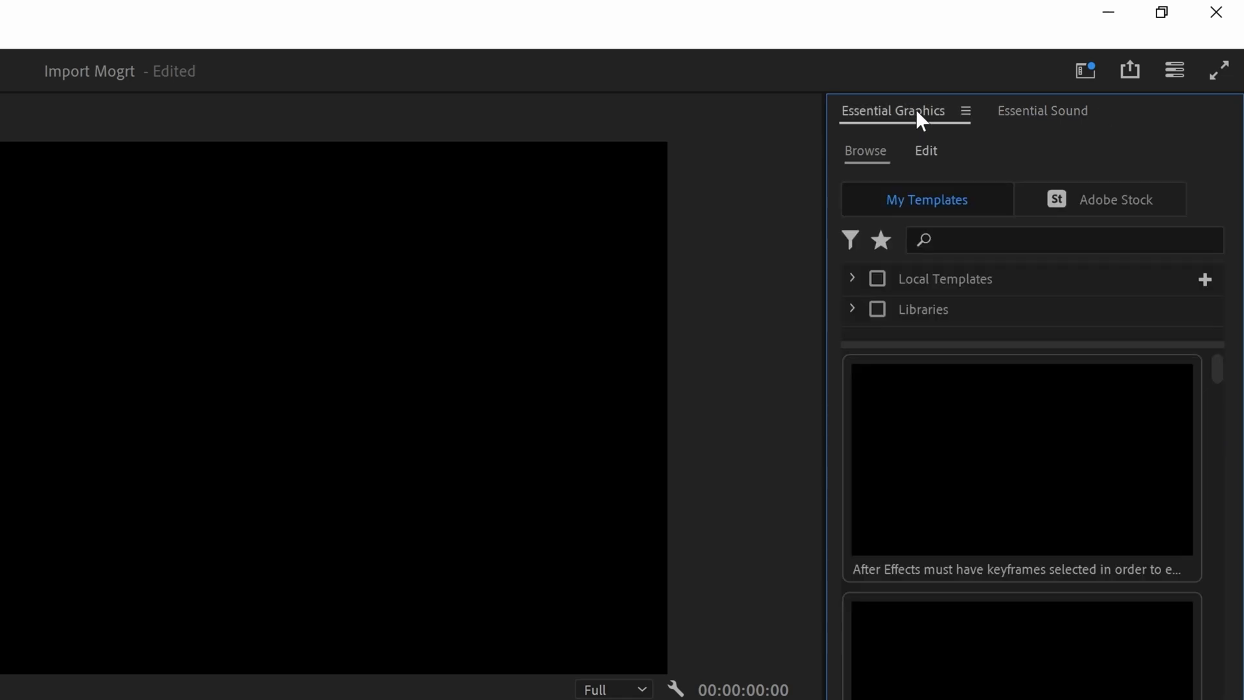
left_click(411, 39)
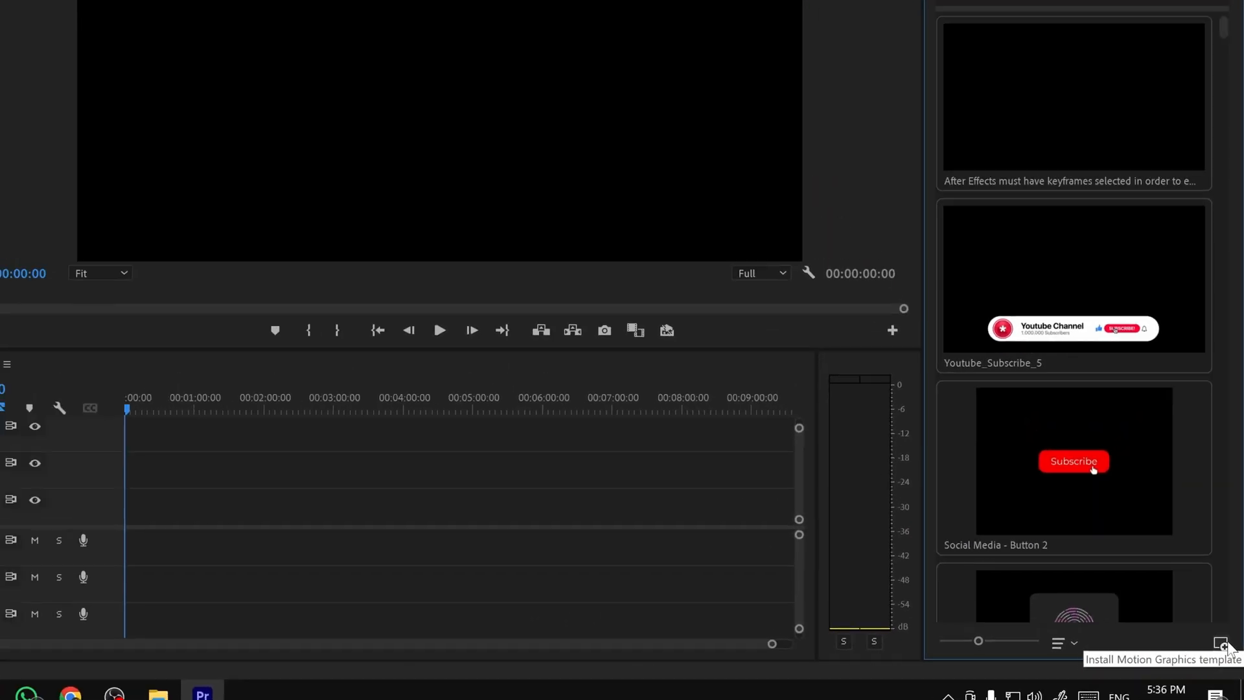
left_click(1223, 644)
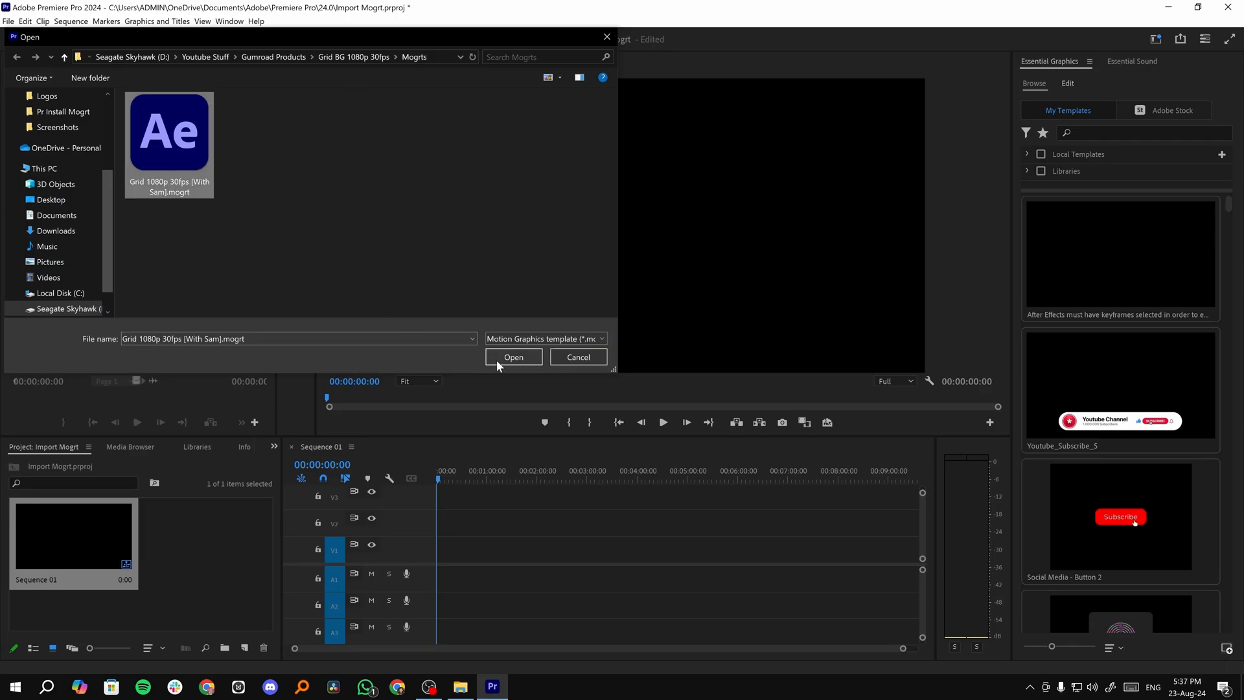
left_click(514, 357)
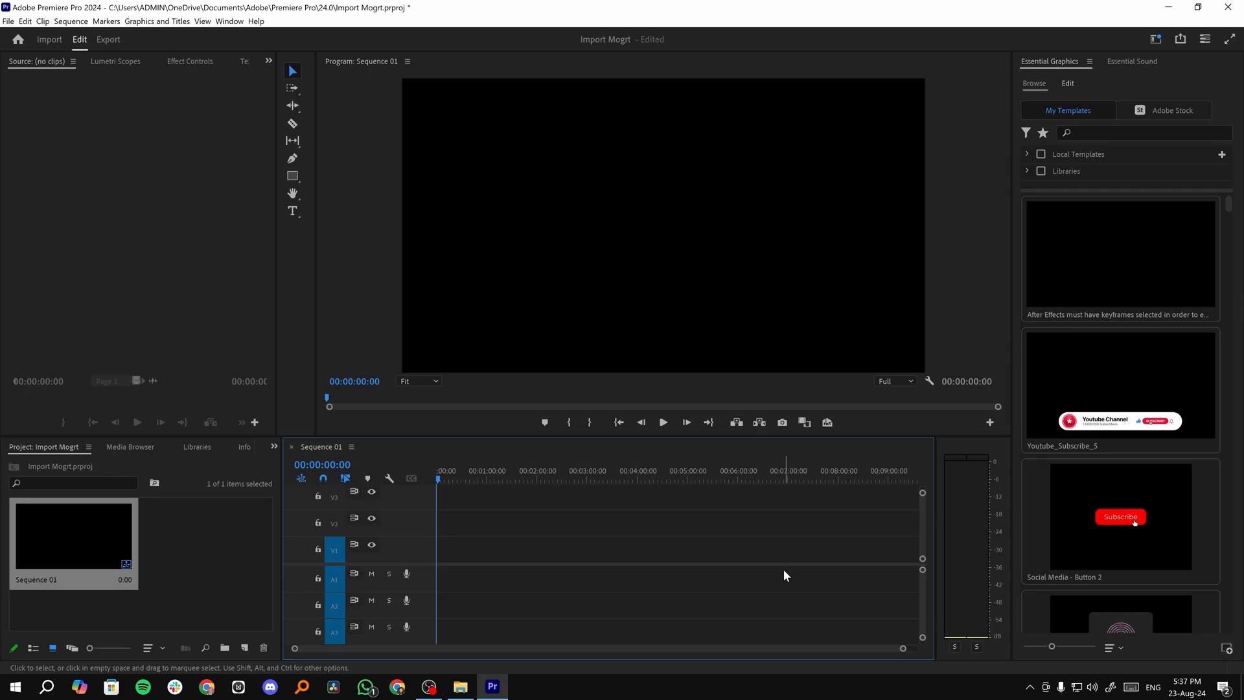
mouse_move(783, 569)
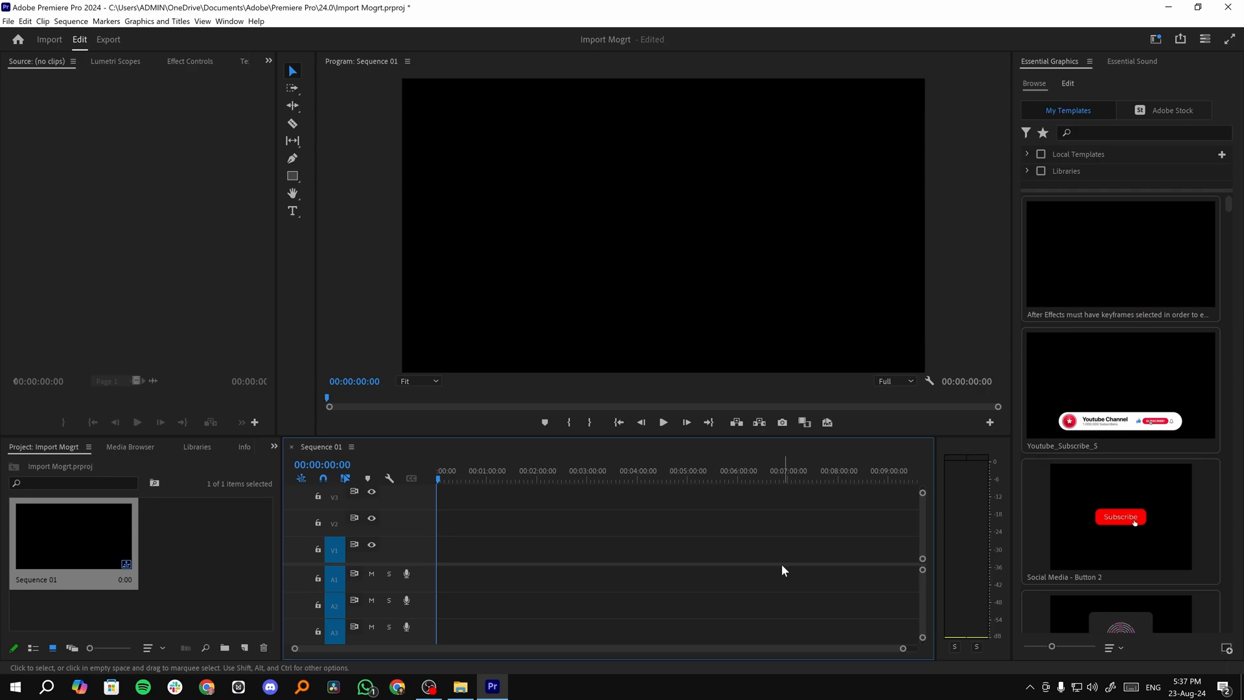
- Open the Mogrts folder holding the Grid 1080p 30fps .mogrt file
left_click(460, 685)
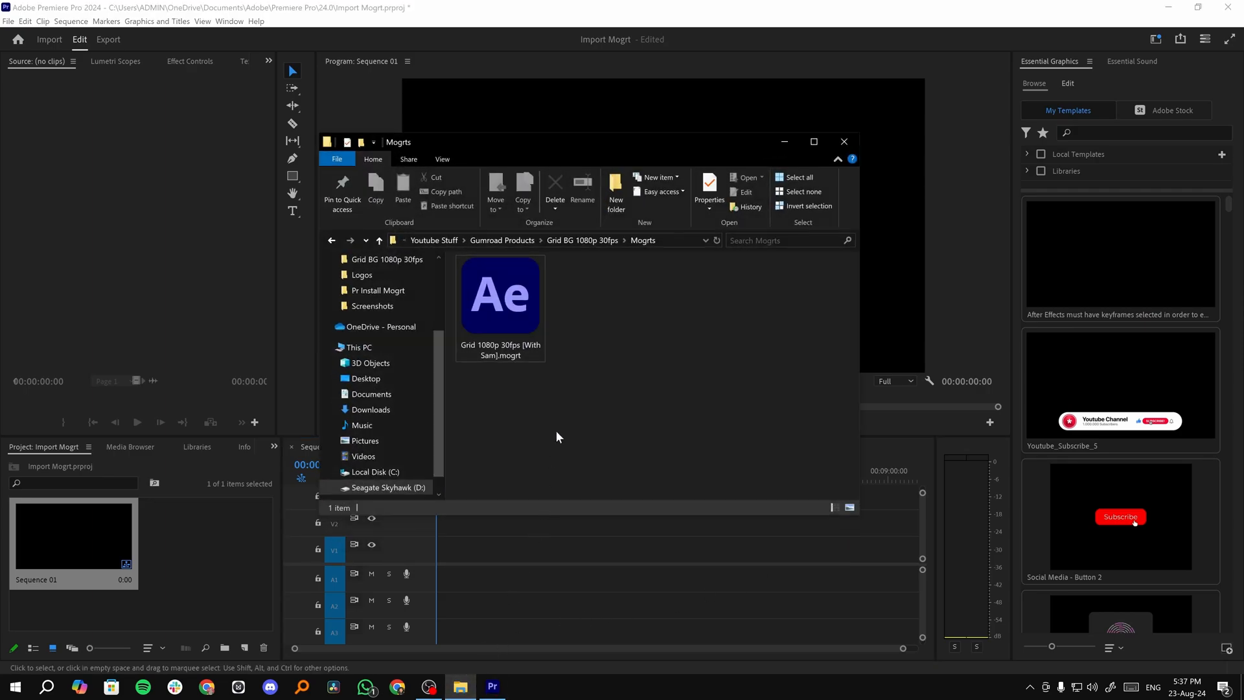
mouse_move(509, 294)
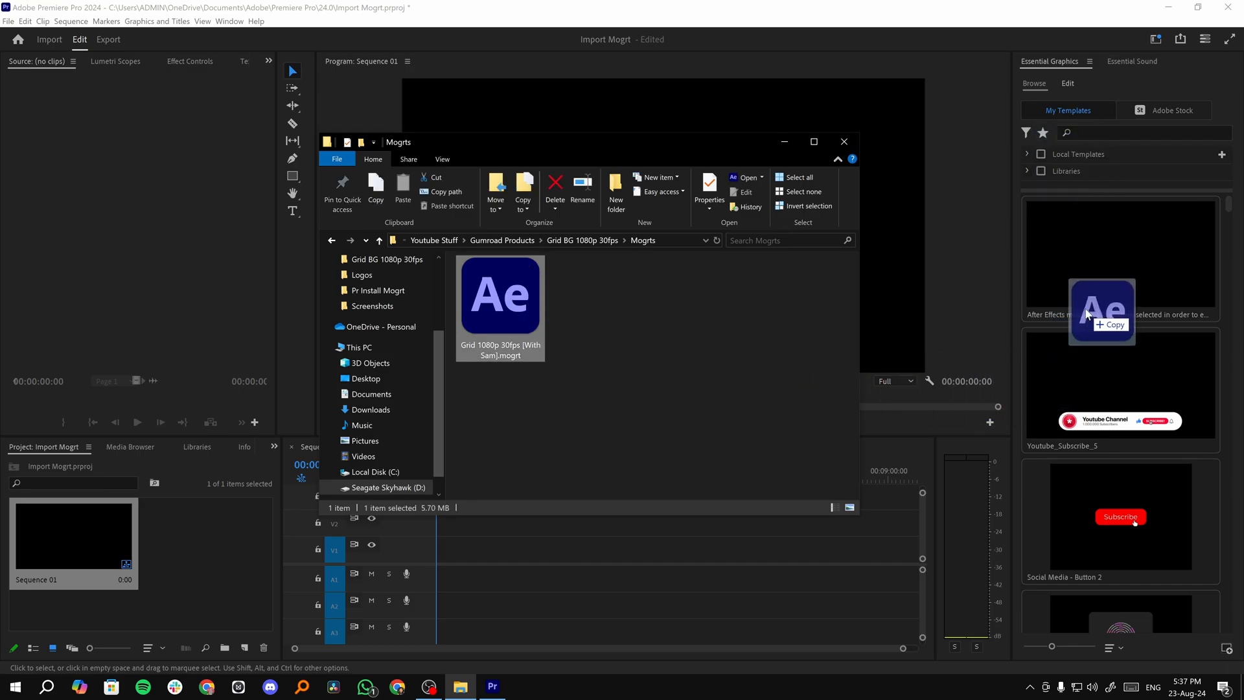
mouse_move(1075, 331)
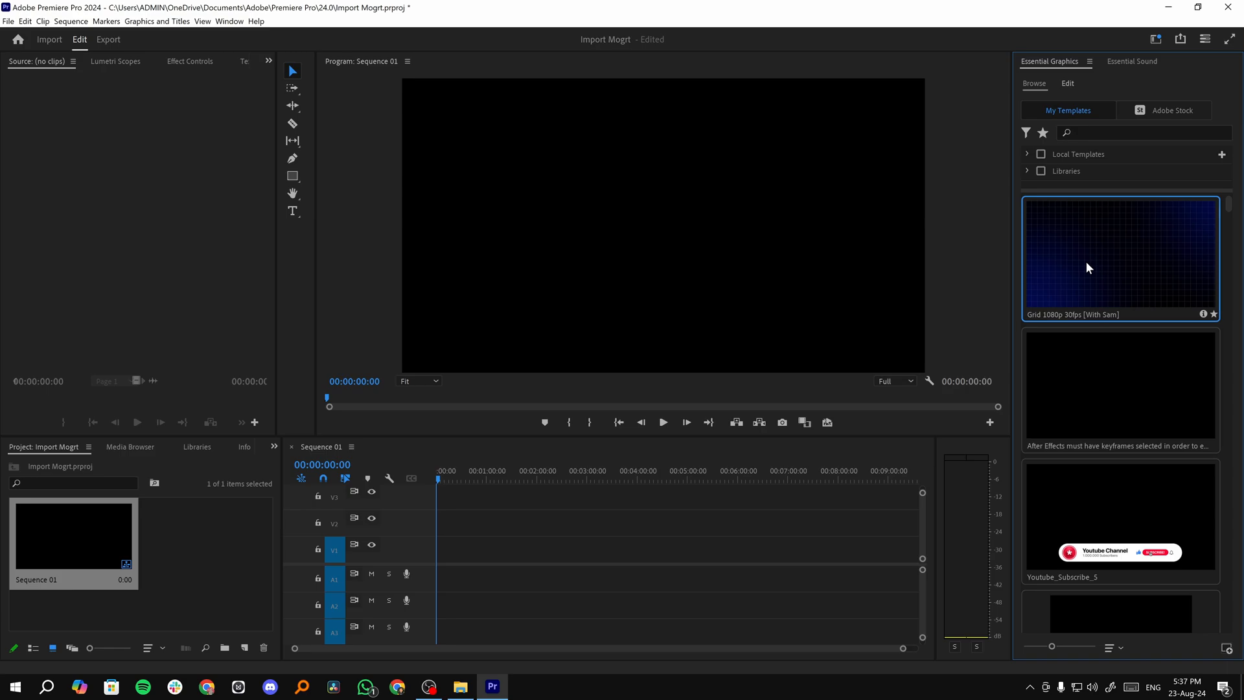
mouse_move(895, 421)
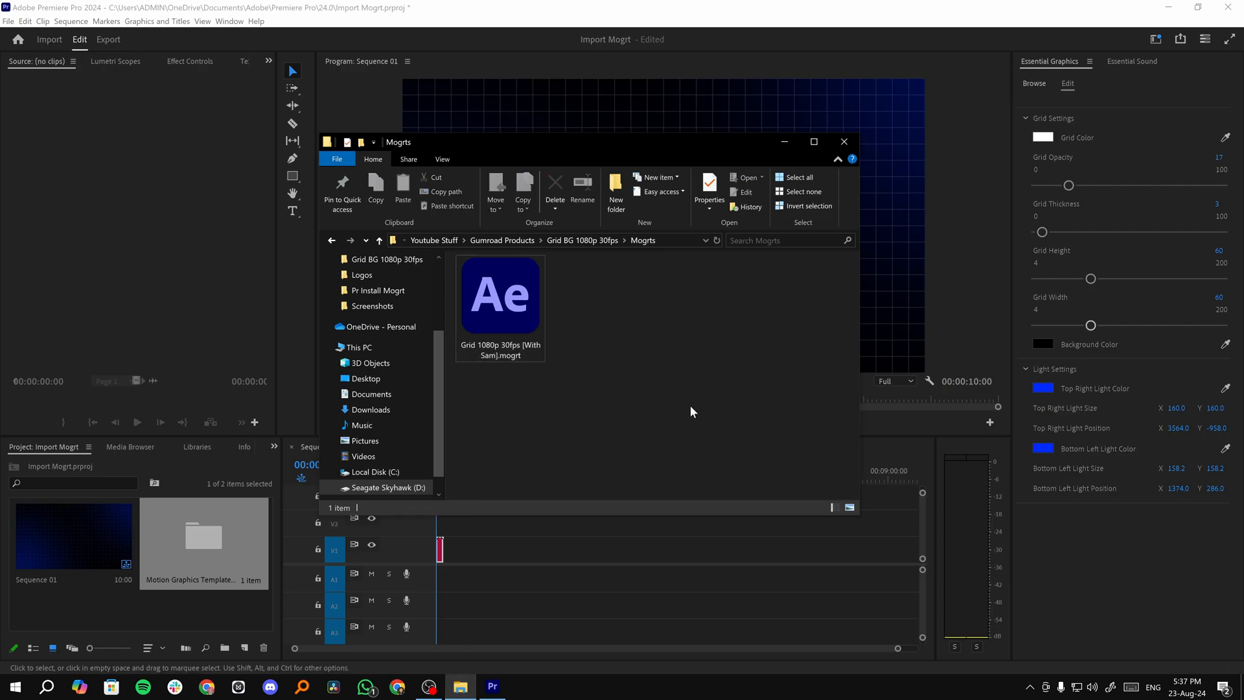
- Select the Grid 1080p 30fps mogrt file in the Mogrts folder
left_click(500, 297)
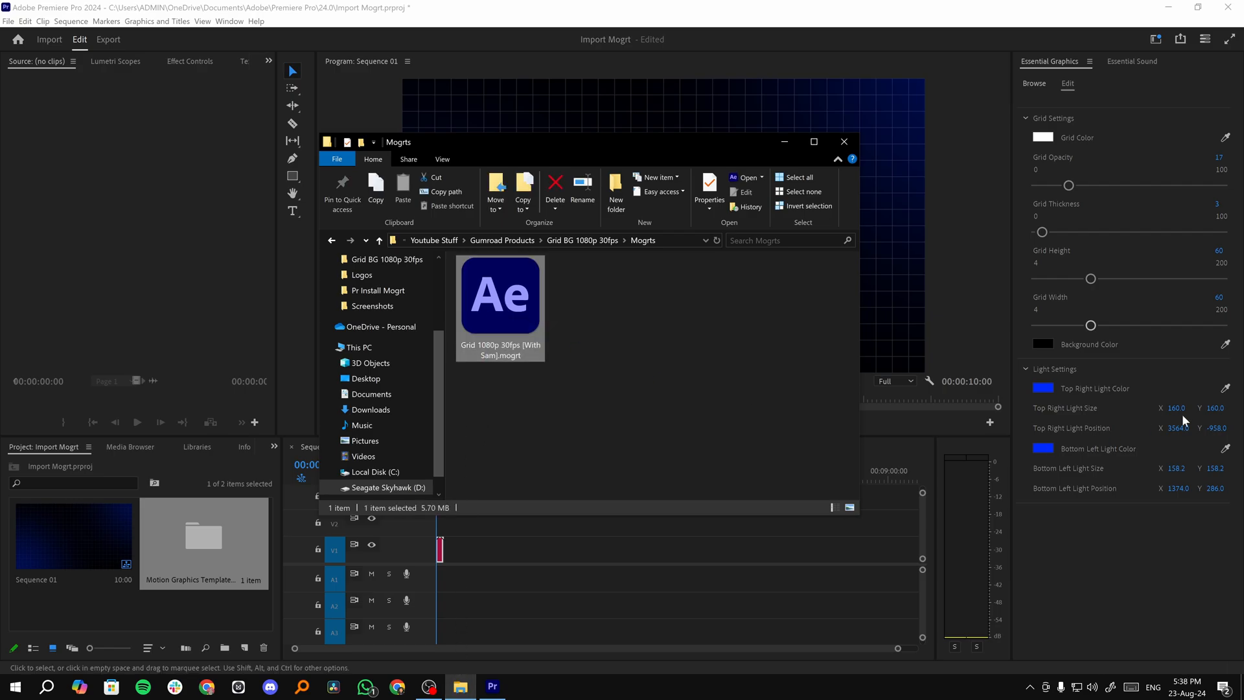
mouse_move(1057, 553)
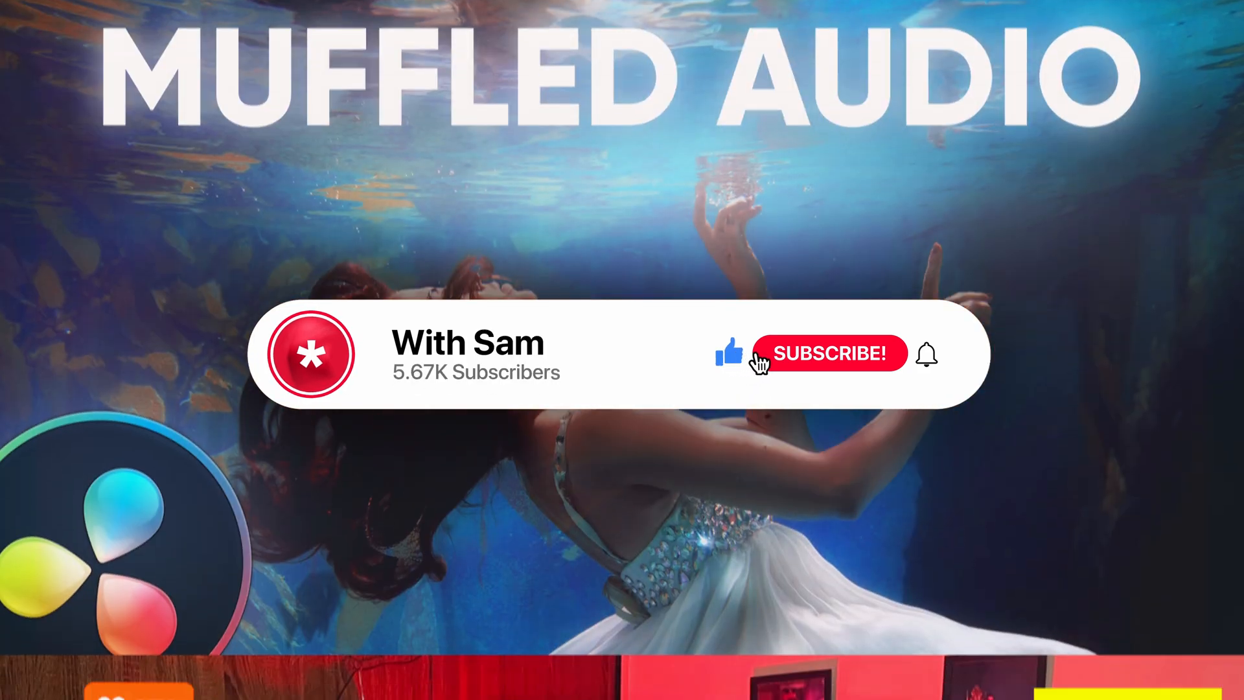
- Leave Premiere to show the Muffled Audio promo with its Subscribe banner
left_click(831, 354)
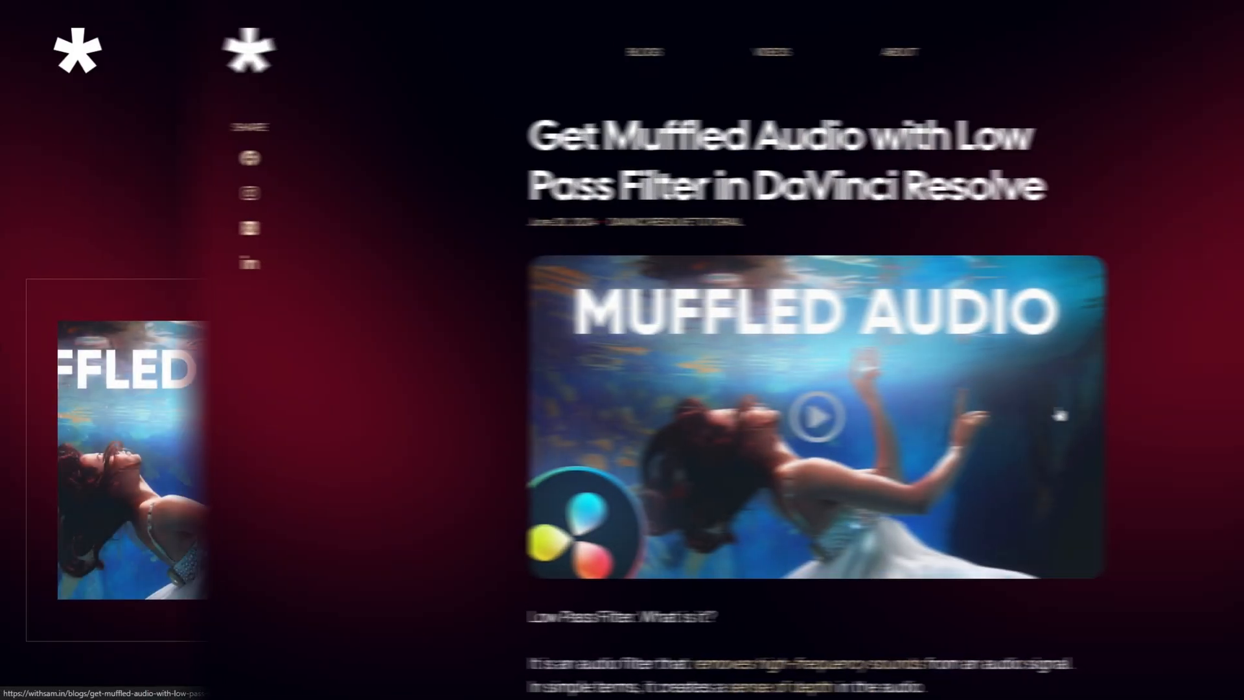
- Scroll the Circle Rotating Loop Gumroad page to view its pricing tiers
scroll("down", 3)
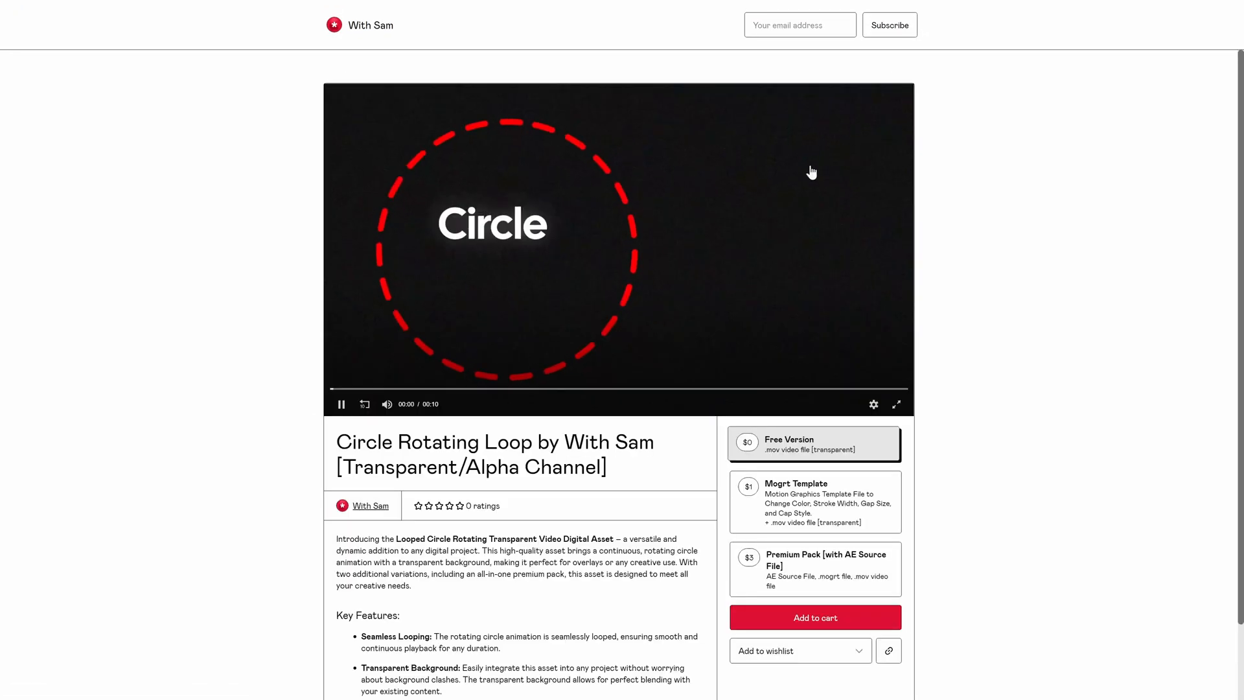
mouse_move(1177, 249)
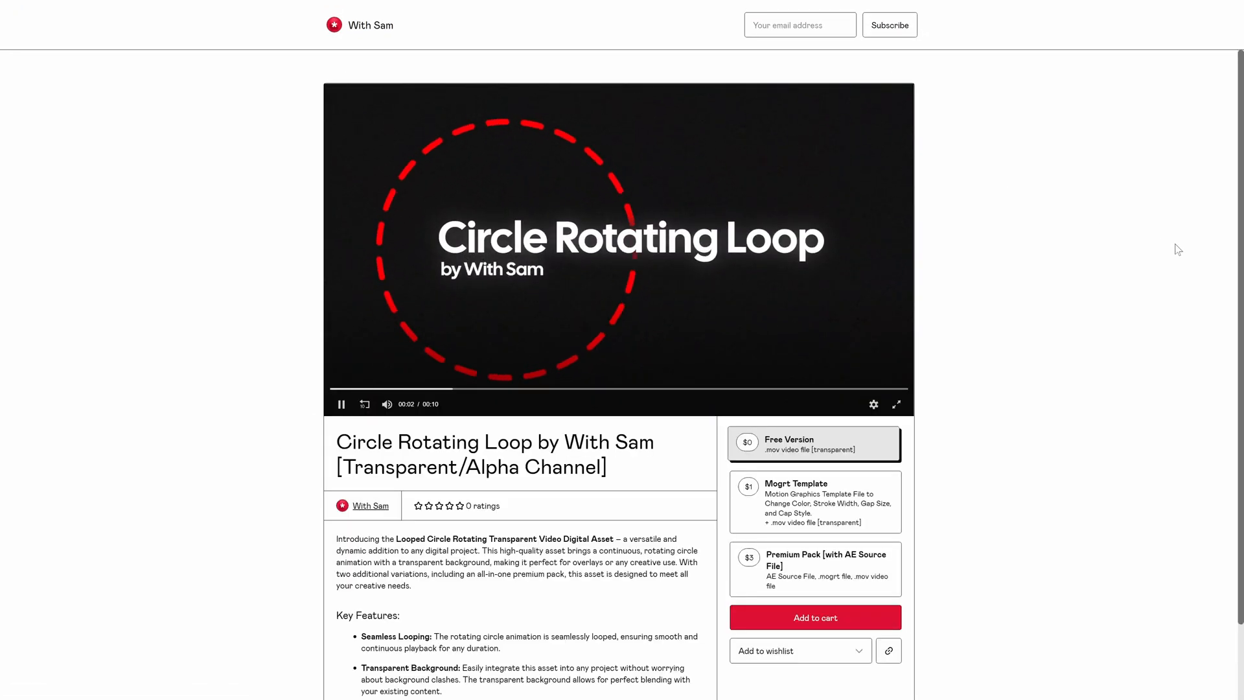